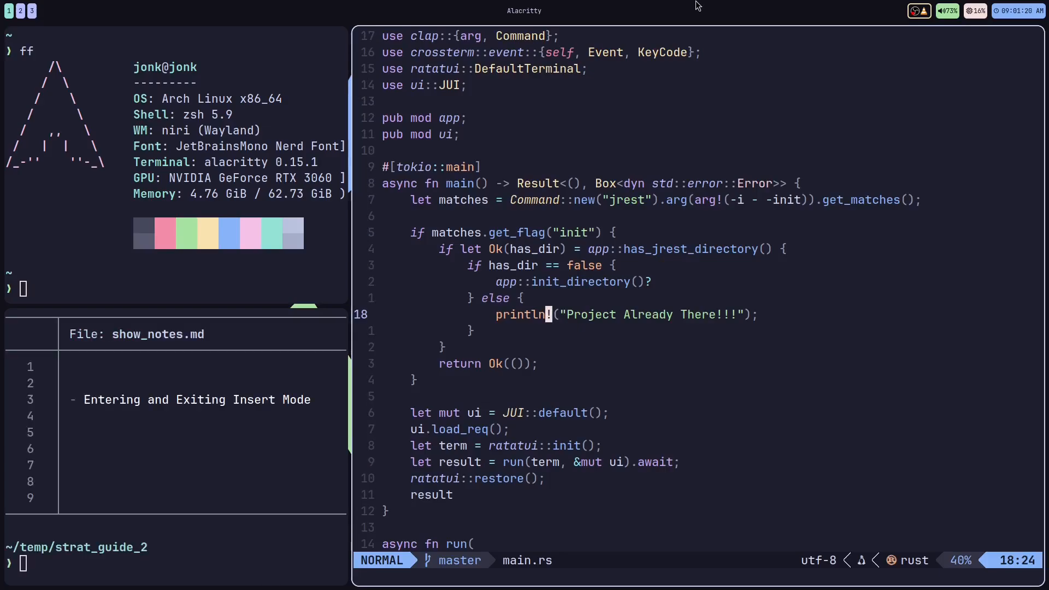
Step: Enter and leave insert mode repeatedly inside the println call with i and Escape
{"action": "key", "text": "i"}
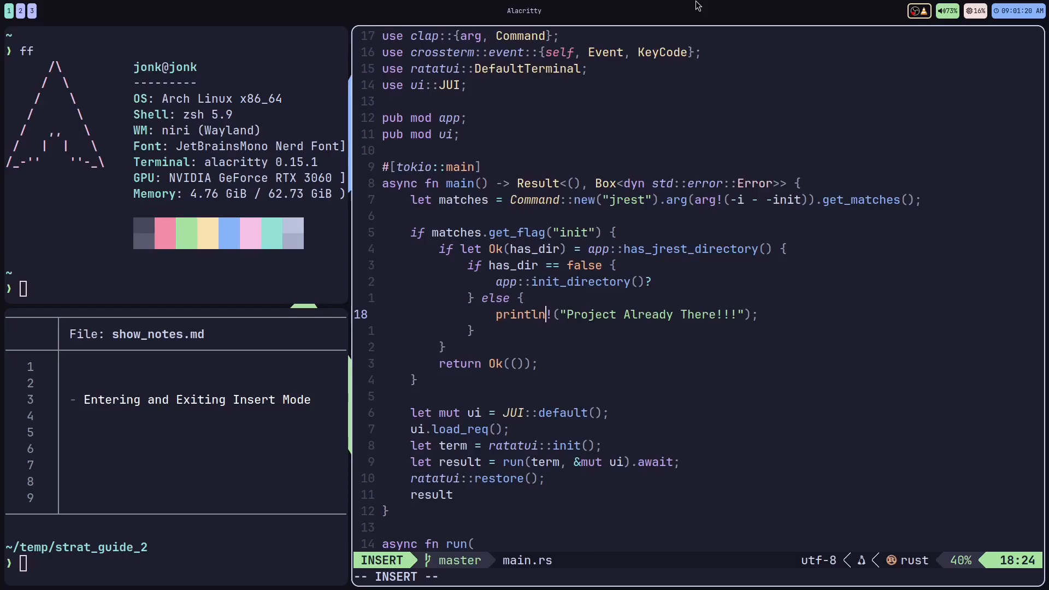
{"action": "key", "text": "Escape"}
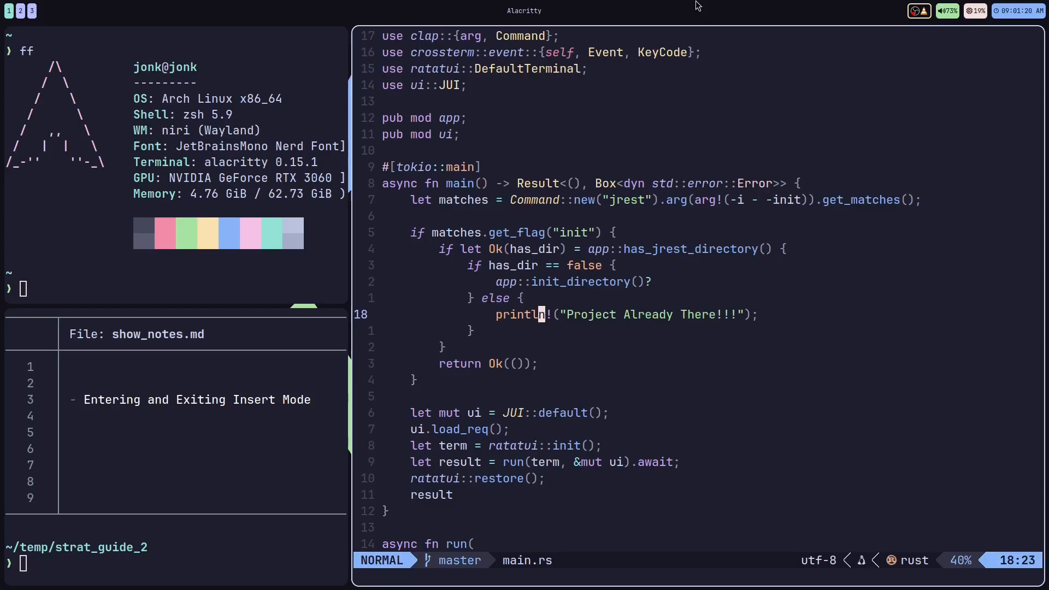
{"action": "key", "text": "i"}
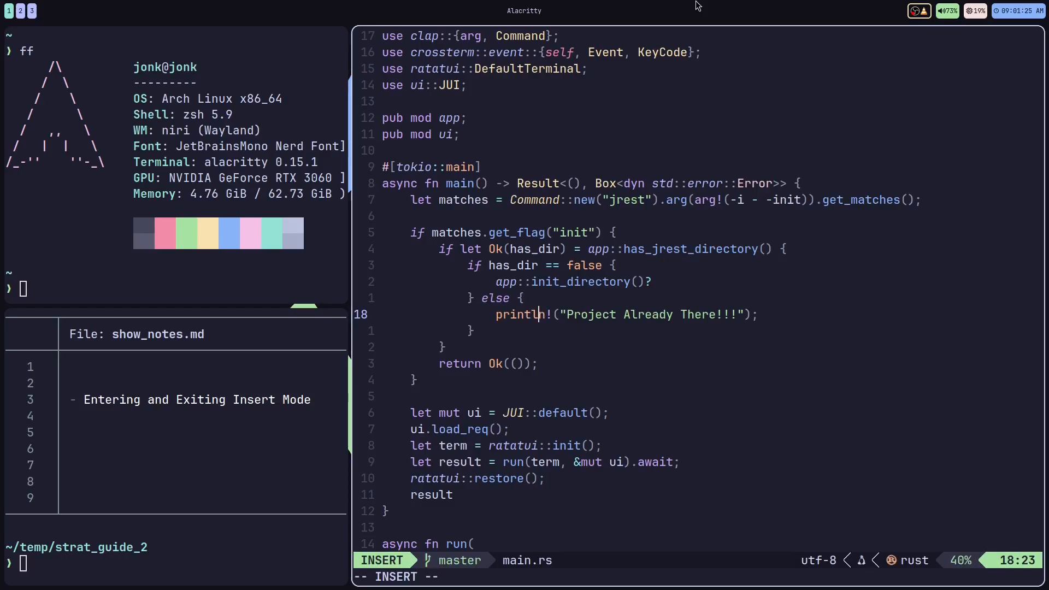
{"action": "key", "text": "Escape"}
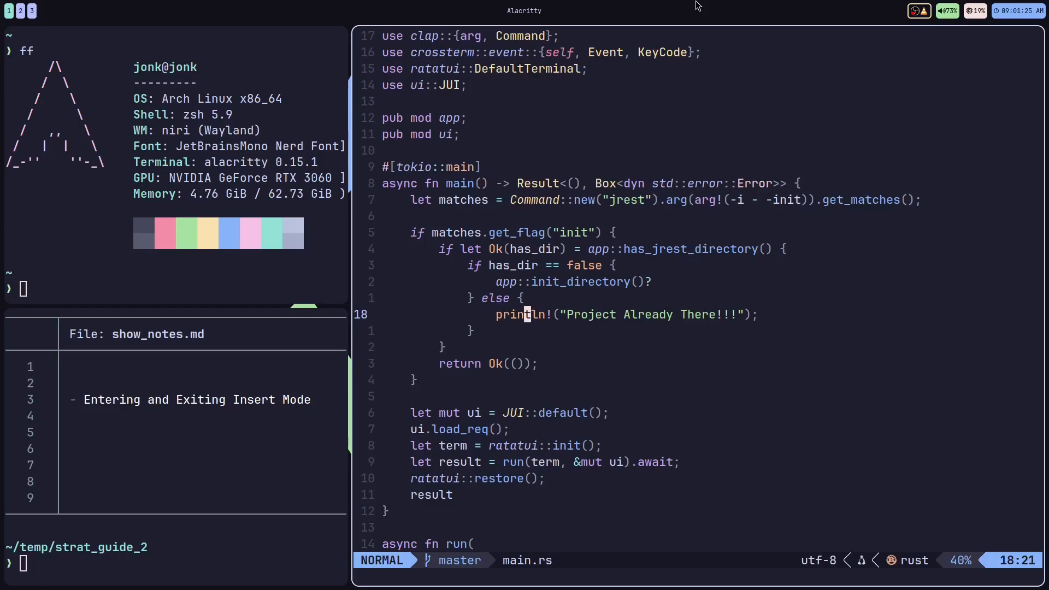
{"action": "key", "text": "i"}
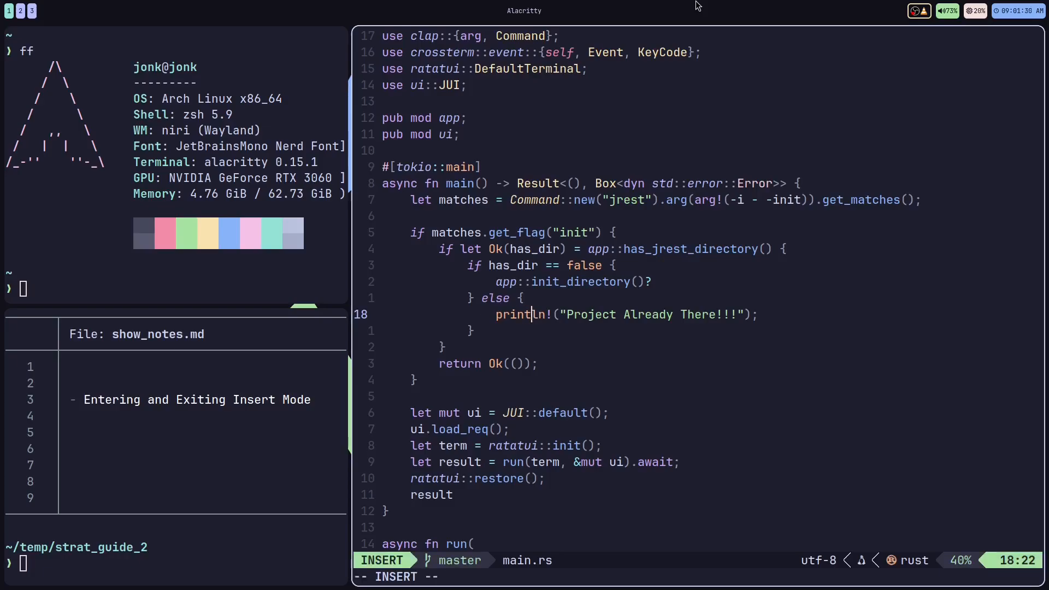
{"action": "key", "text": "Escape"}
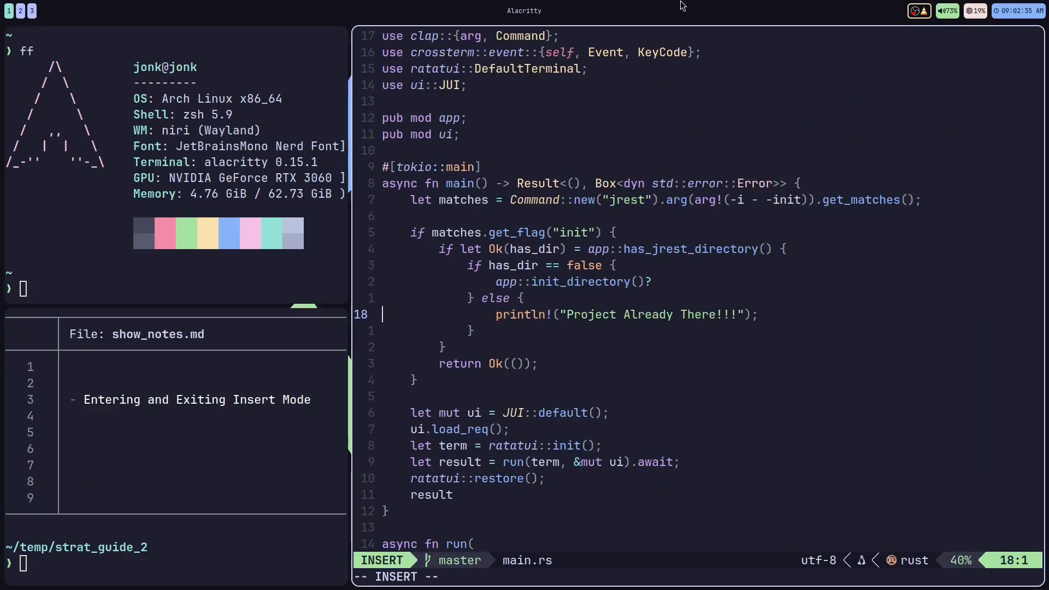
Step: Show Ctrl+[ as an alternative to Escape for leaving insert mode
{"action": "key", "text": "Escape"}
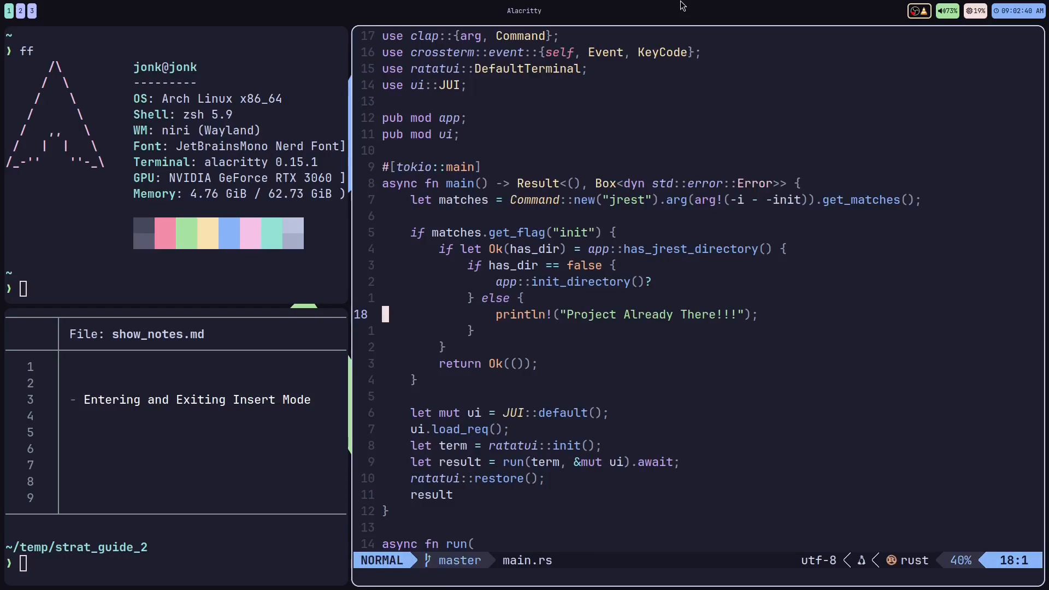
{"action": "key", "text": "Ctrl+["}
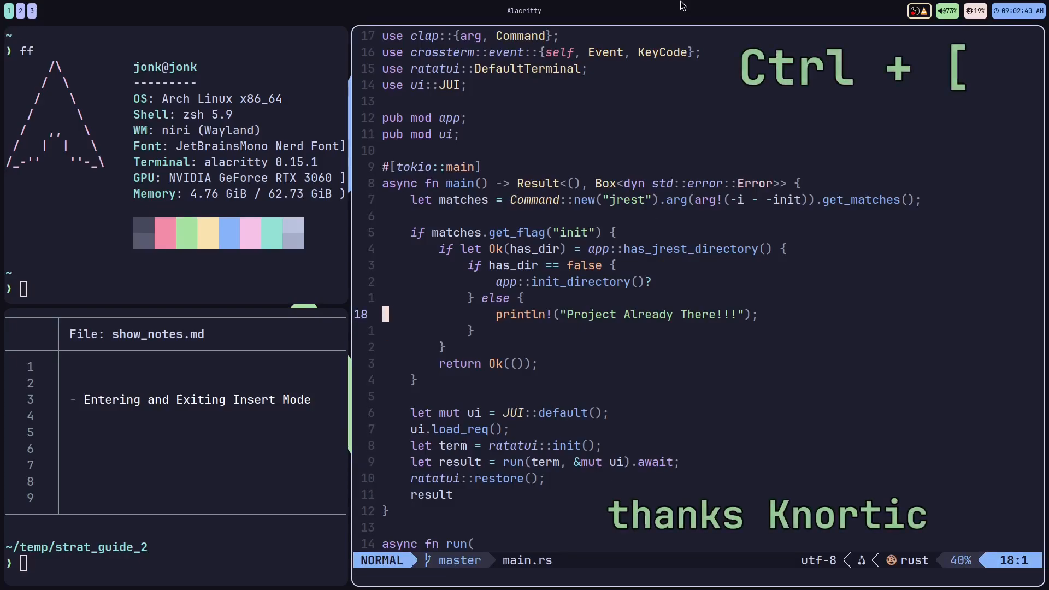
{"action": "key", "text": "i"}
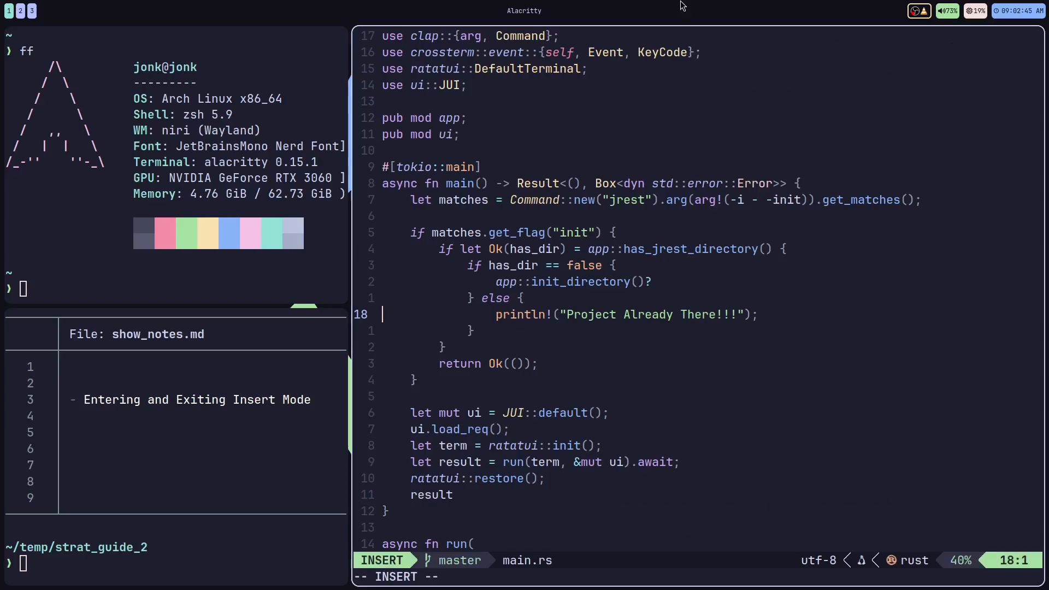
{"action": "key", "text": "Escape"}
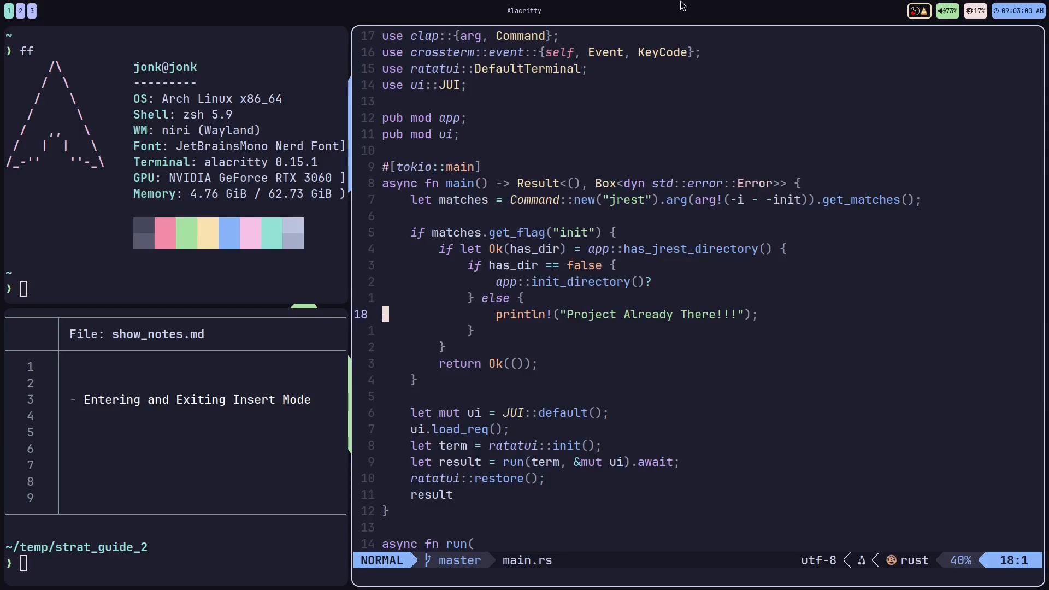
{"action": "key", "text": "i"}
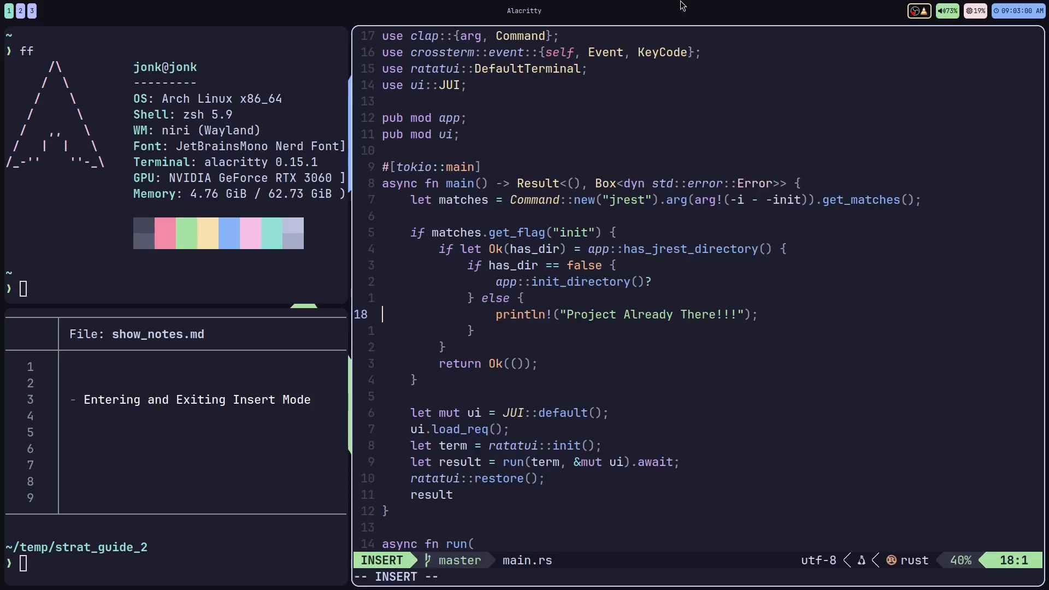
{"action": "key", "text": "Escape"}
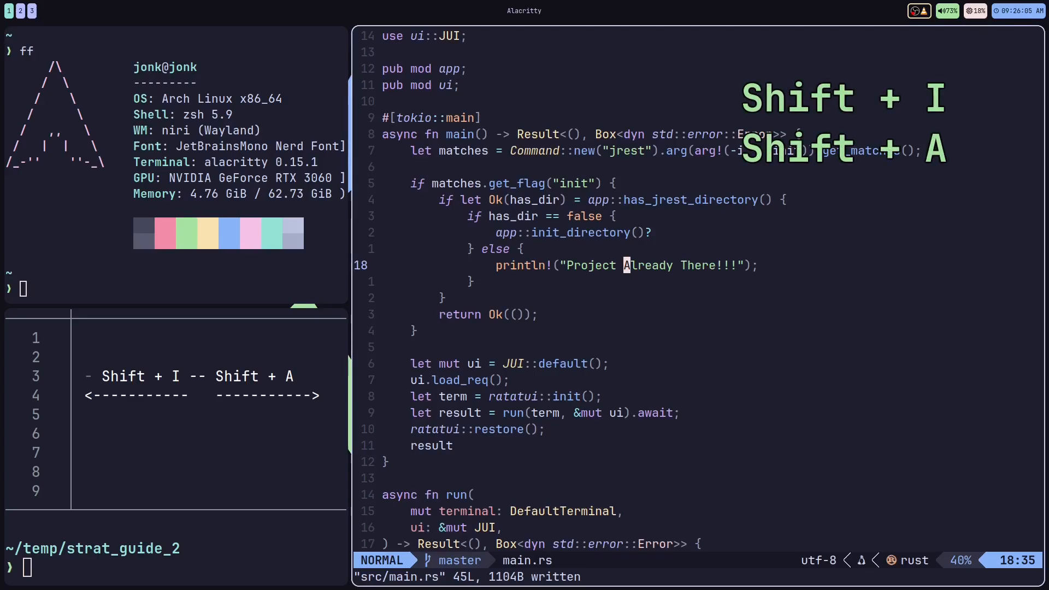
Step: Jump to line 18's start and end with I and A, type test text, undo it, and retype
{"action": "key", "text": "I"}
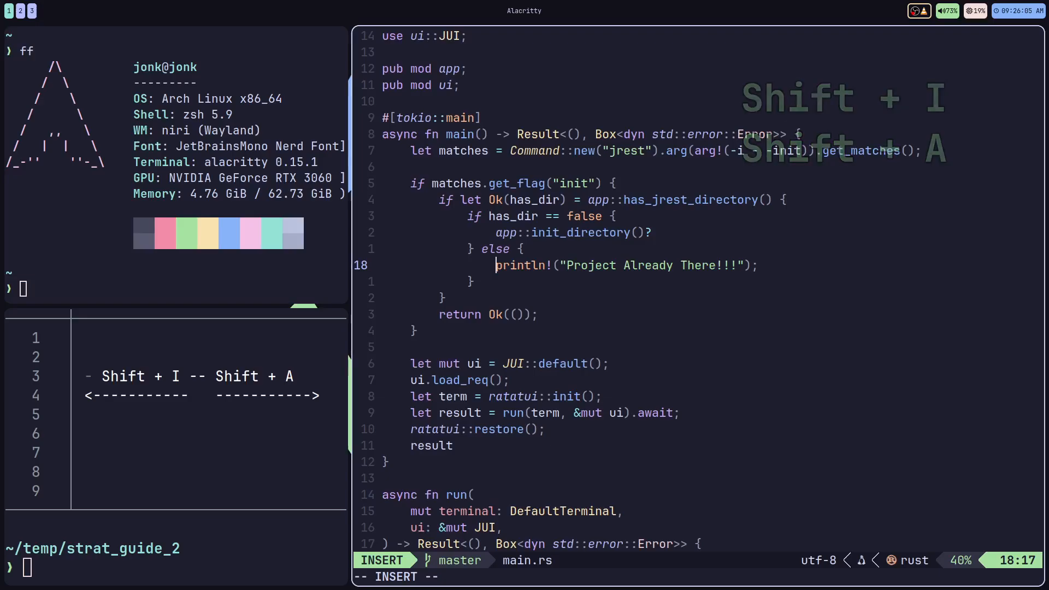
{"action": "key", "text": "Escape"}
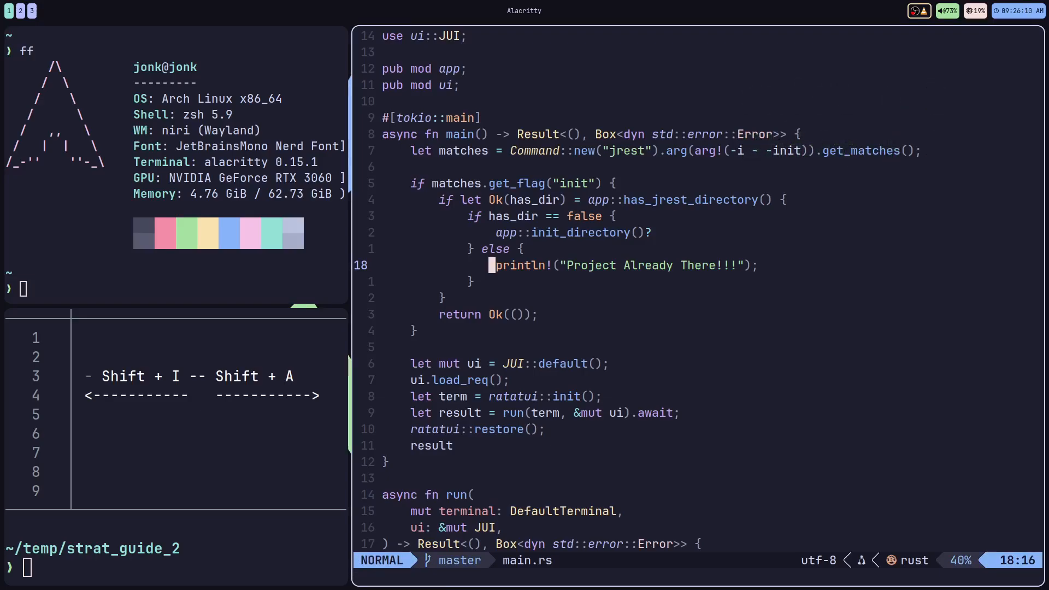
{"action": "key", "text": "A"}
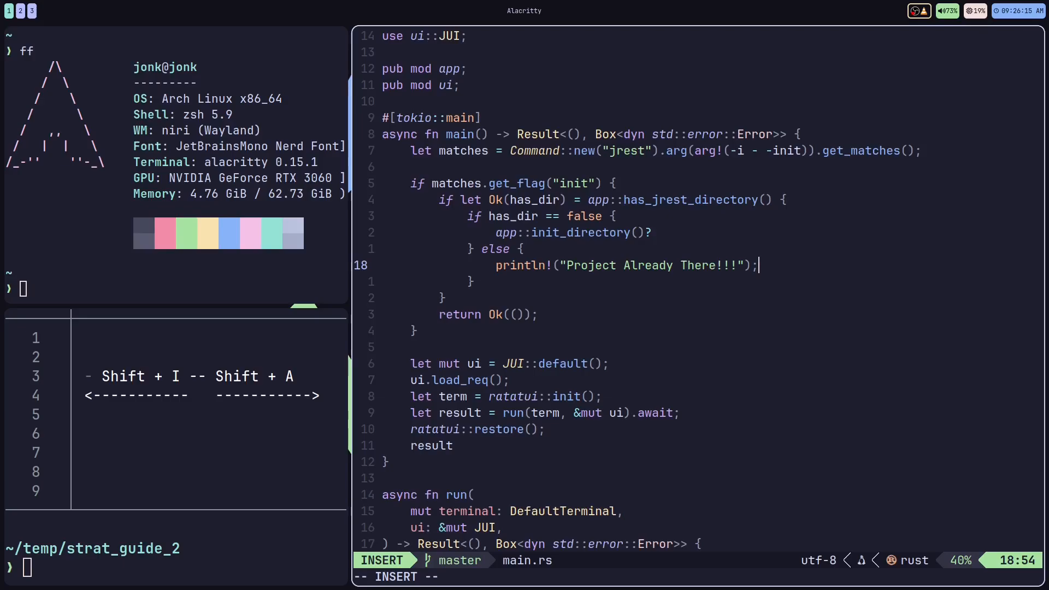
{"action": "type", "text": "dfjf"}
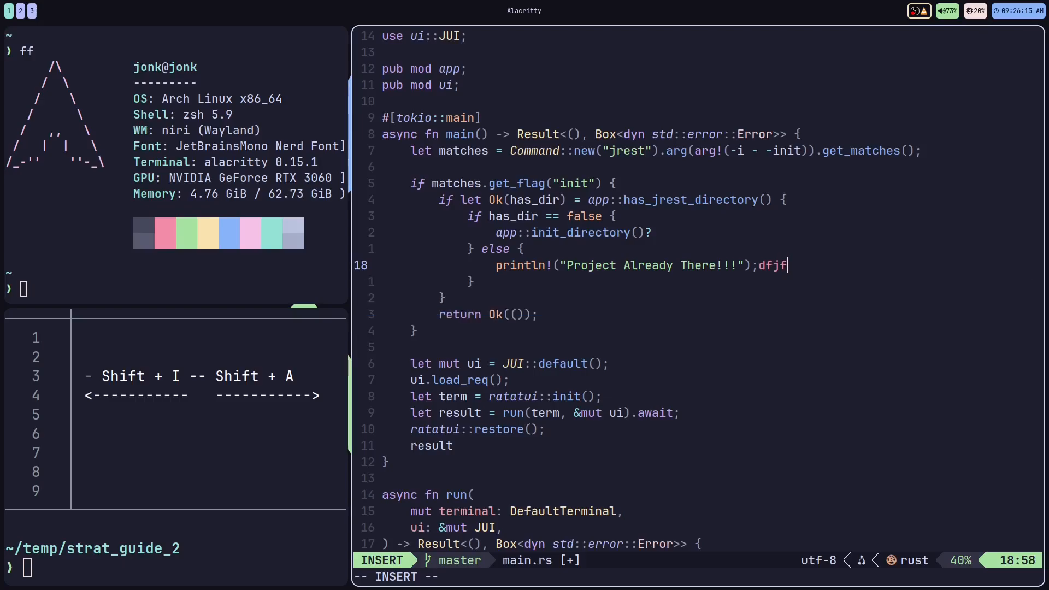
{"action": "type", "text": "ks"}
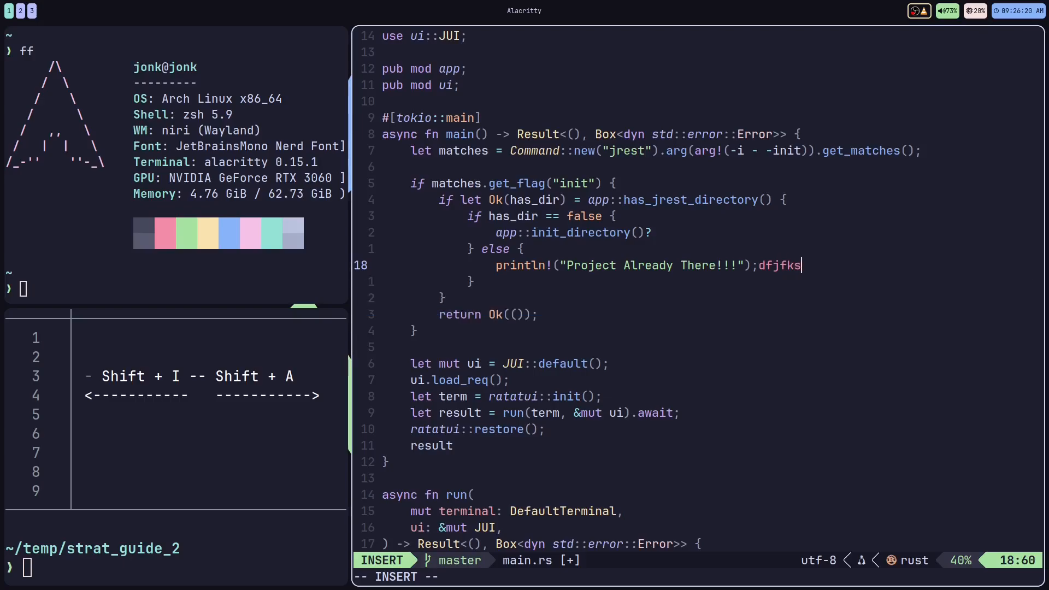
{"action": "key", "text": "Escape"}
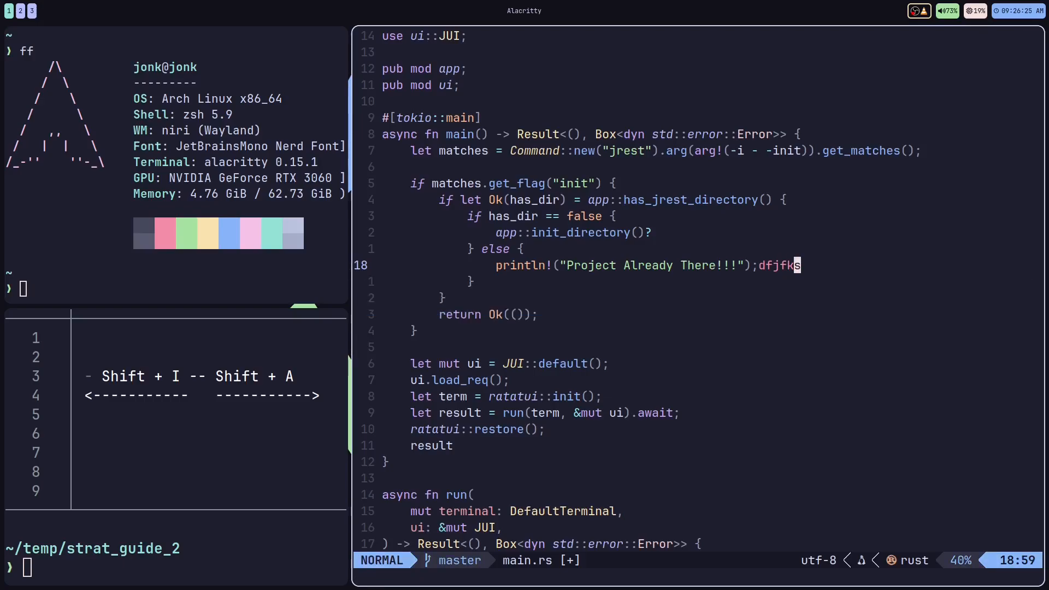
{"action": "key", "text": "u"}
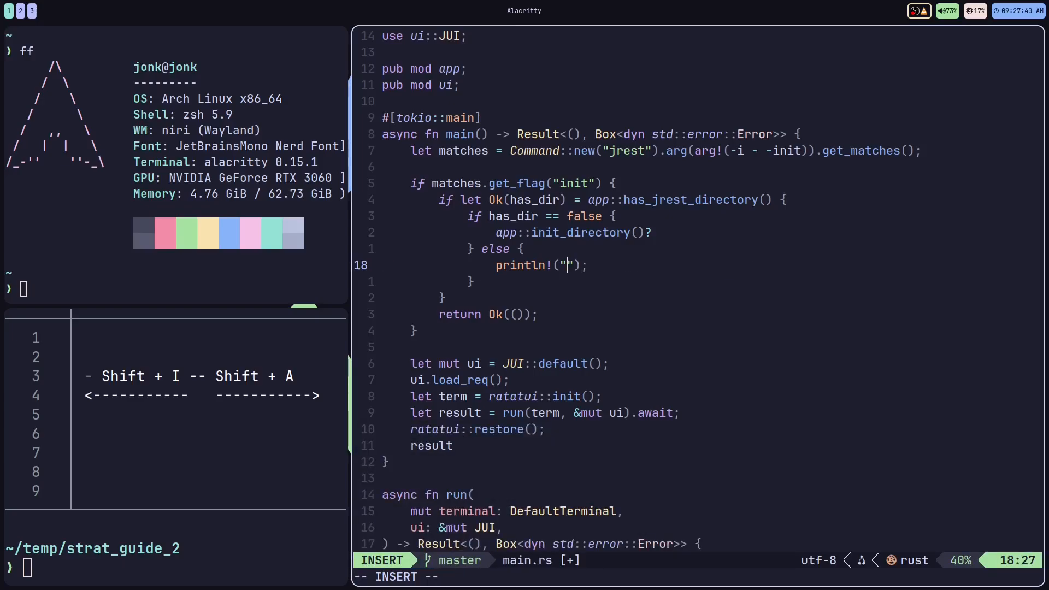
{"action": "type", "text": "dfadfadf"}
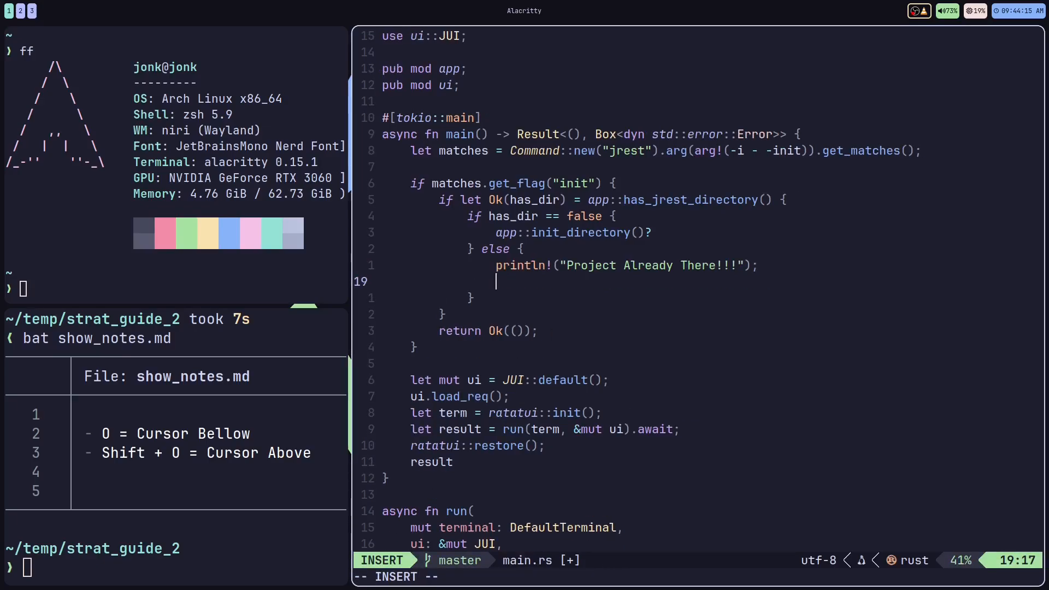
Step: Type 'fddafda' on the new line beneath the Project Already There!!! println
{"action": "type", "text": "fddafda"}
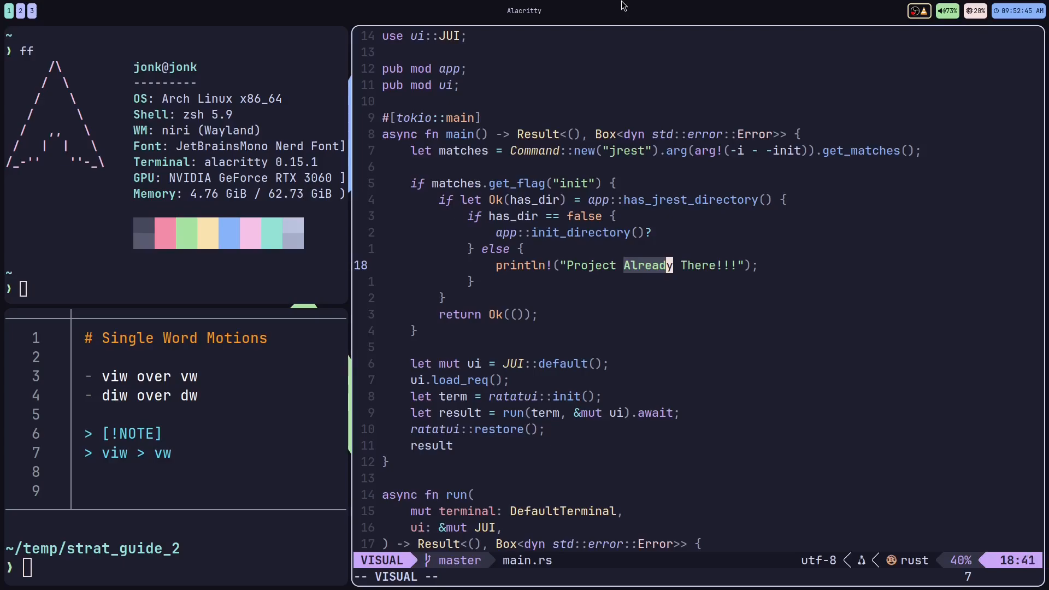
Step: Leave insert mode to select the inner word 'Already' in the println message
{"action": "key", "text": "Escape"}
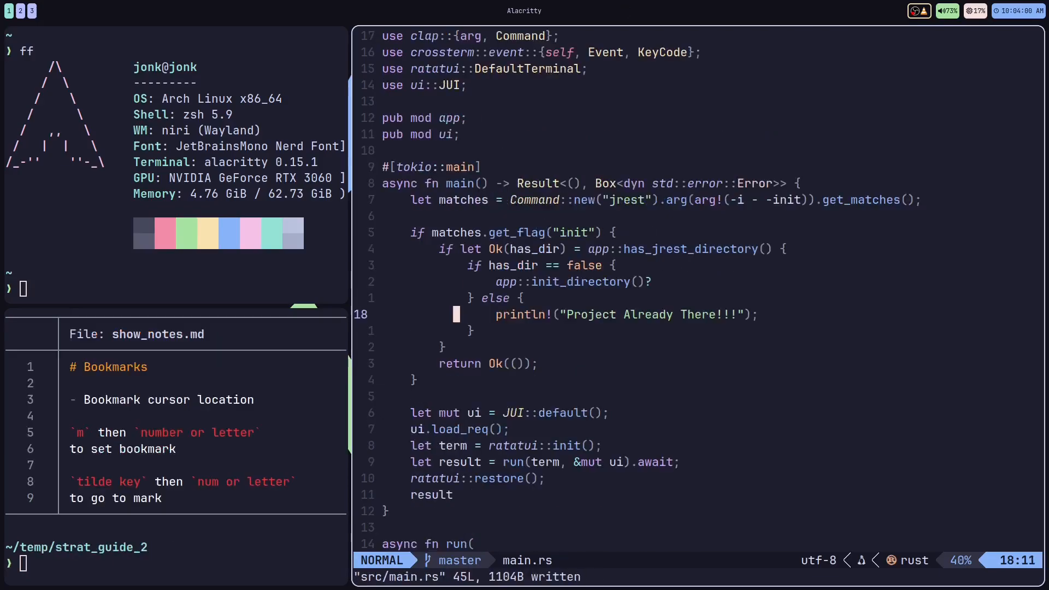
Step: Mark the println line, mark init_directory in app.rs, then jump back to the println mark
{"action": "key", "text": "j"}
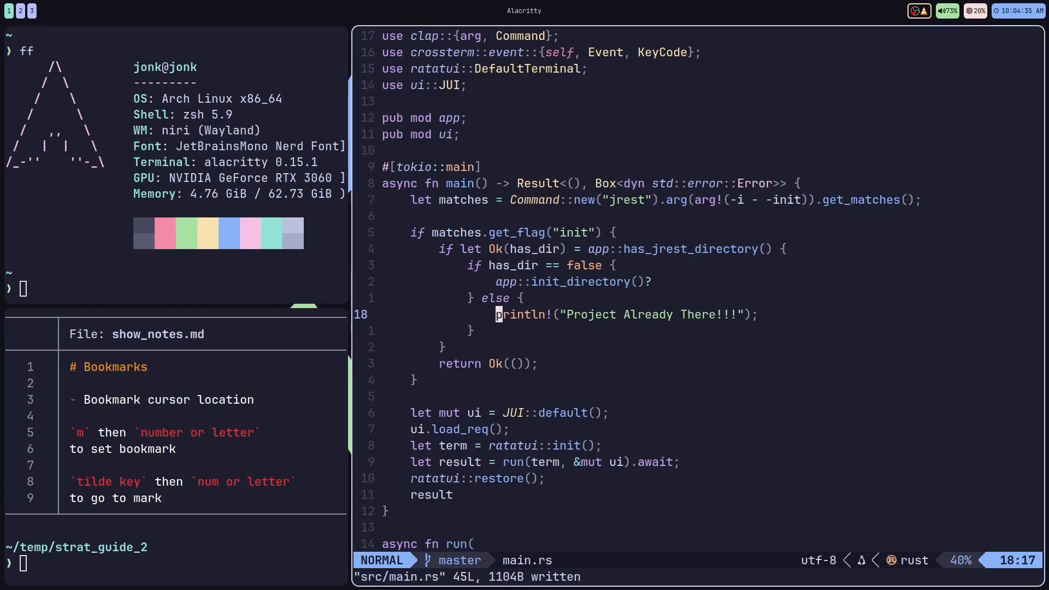
{"action": "key", "text": "m"}
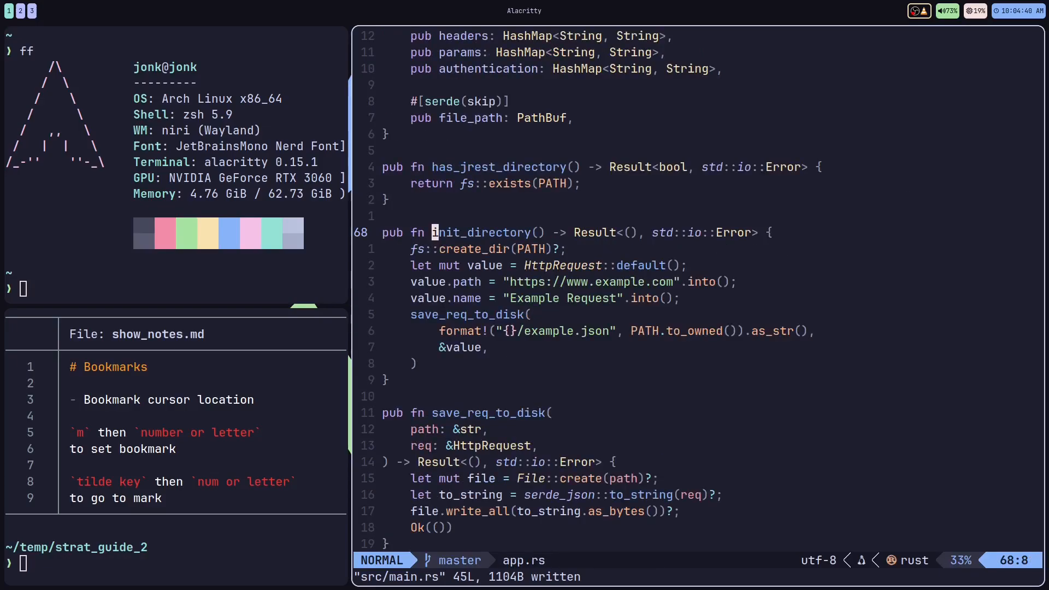
{"action": "key", "text": "m"}
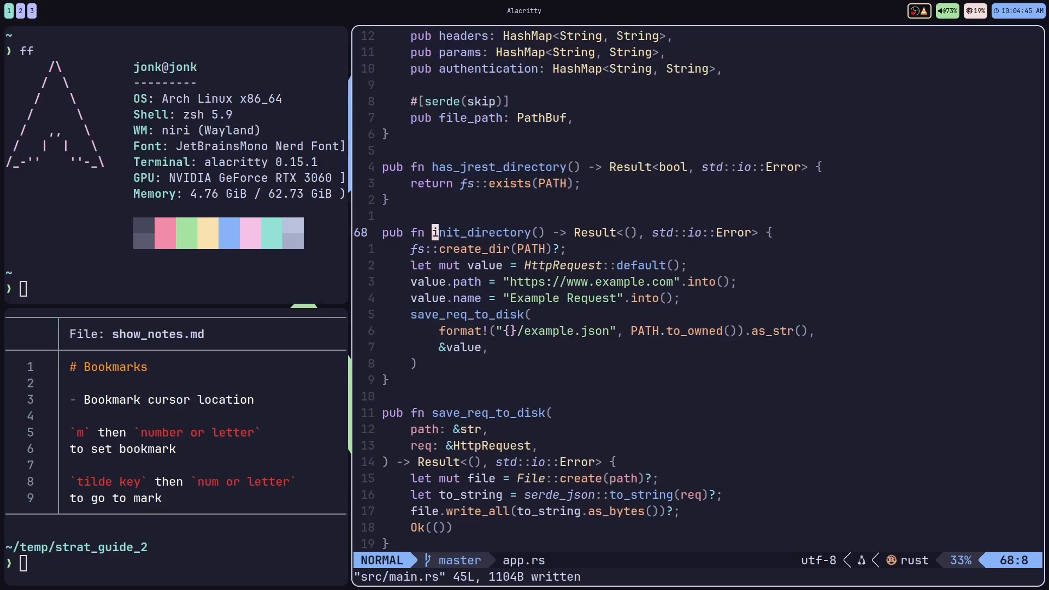
{"action": "key", "text": "j"}
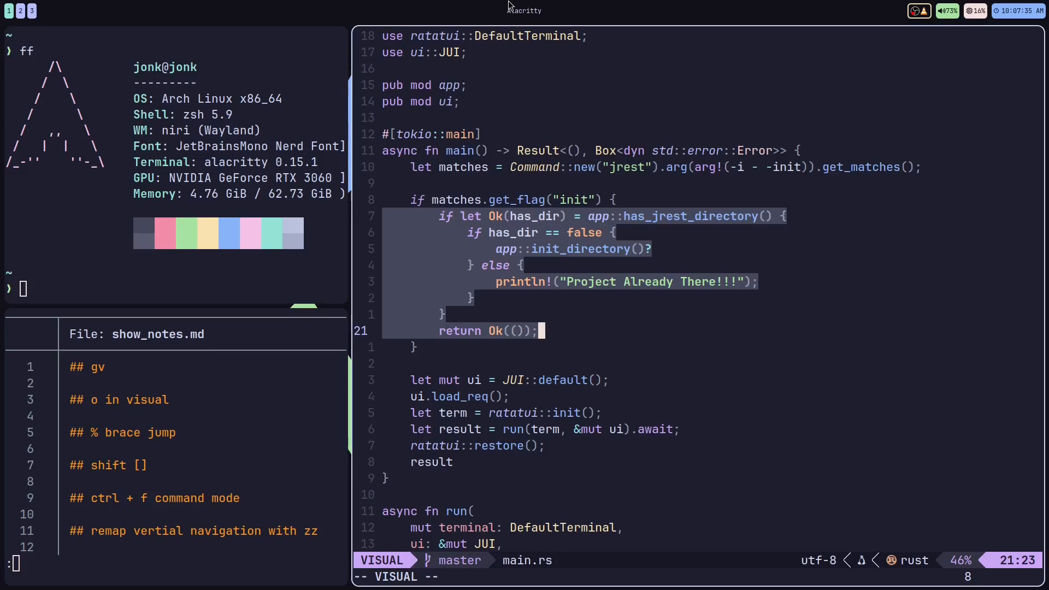
Step: Reselect the previous code block with gv and extend it from the other end
{"action": "key", "text": "Escape"}
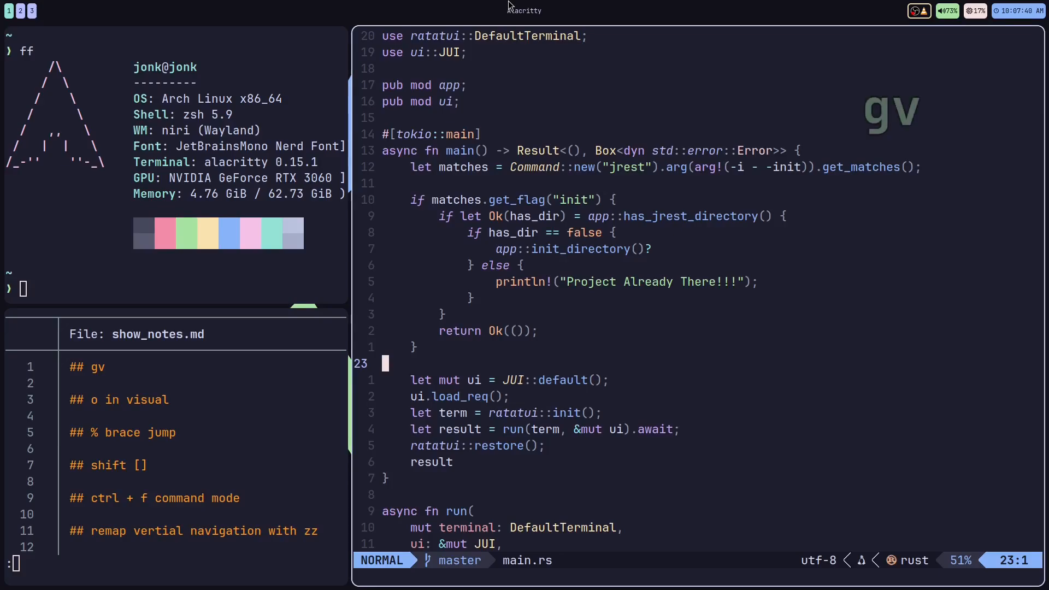
{"action": "key", "text": "v"}
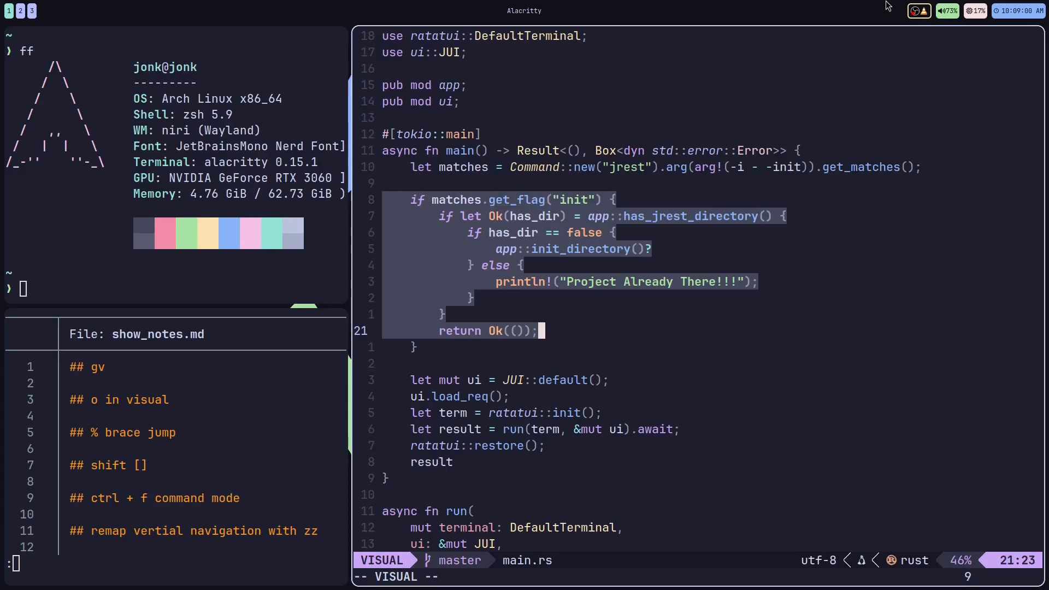
{"action": "key", "text": "j"}
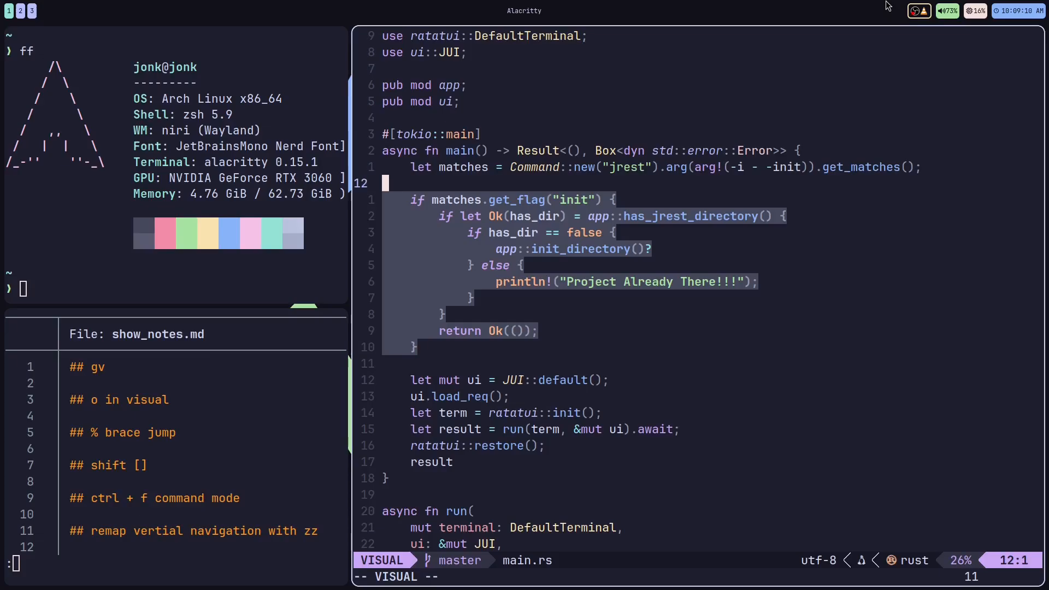
Step: Clear the selection, jump to the block's matching brace, and preview visual-mode motions
{"action": "key", "text": "Escape"}
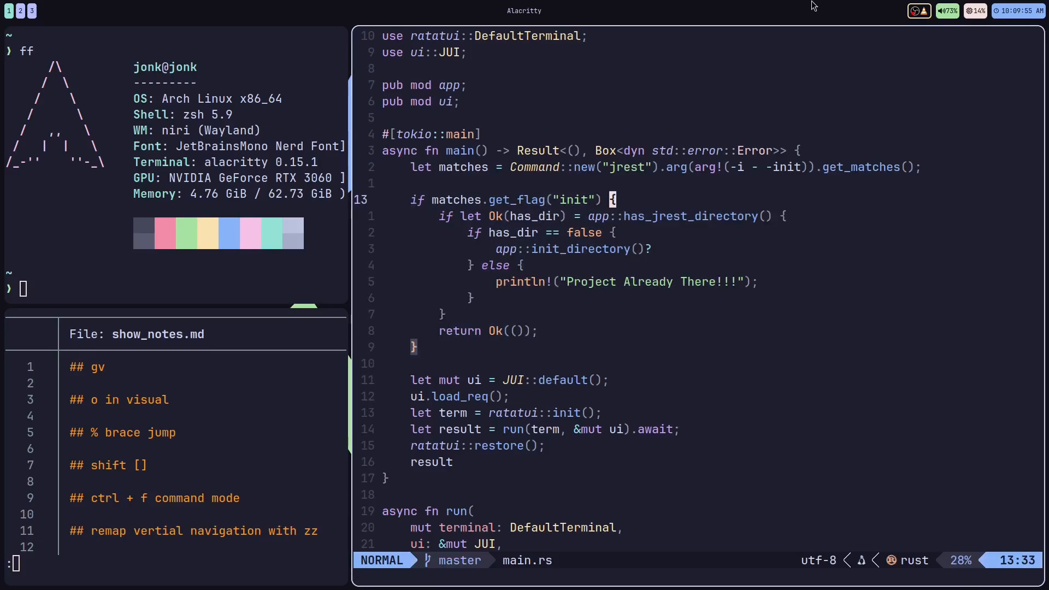
{"action": "key", "text": "j"}
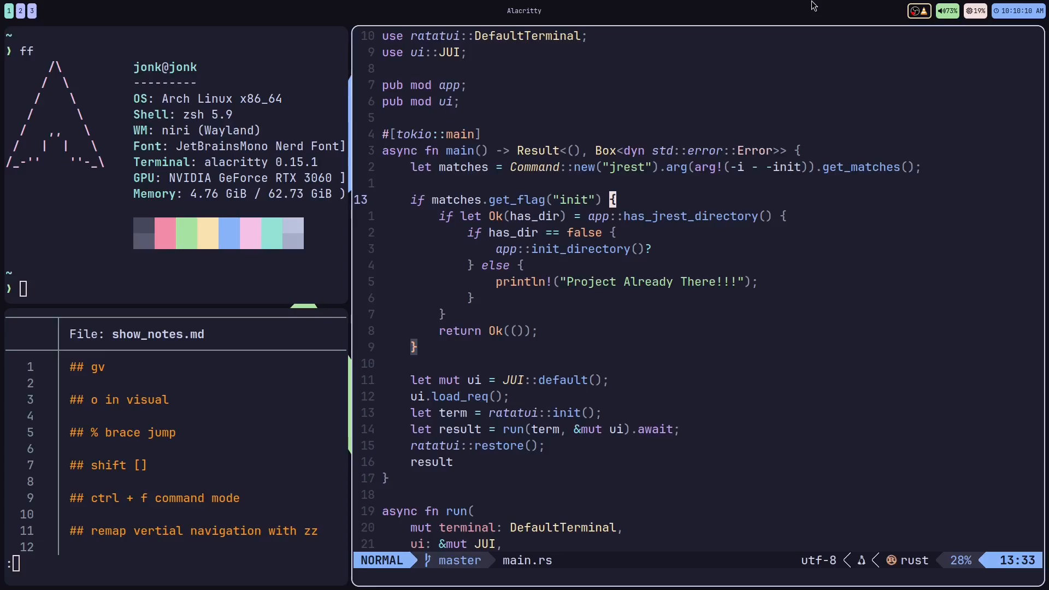
{"action": "key", "text": "v"}
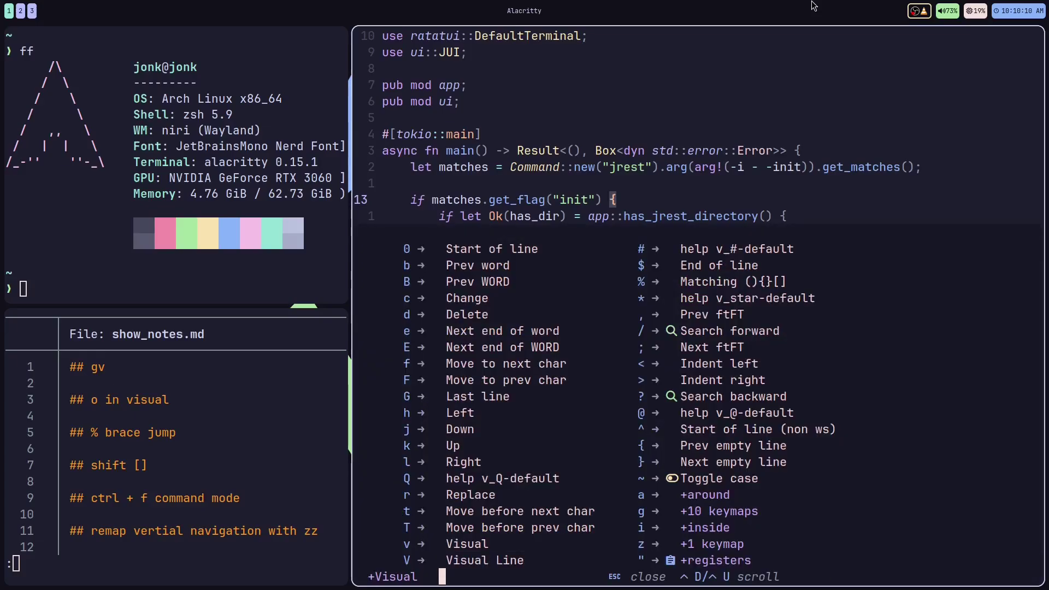
{"action": "key", "text": "Escape"}
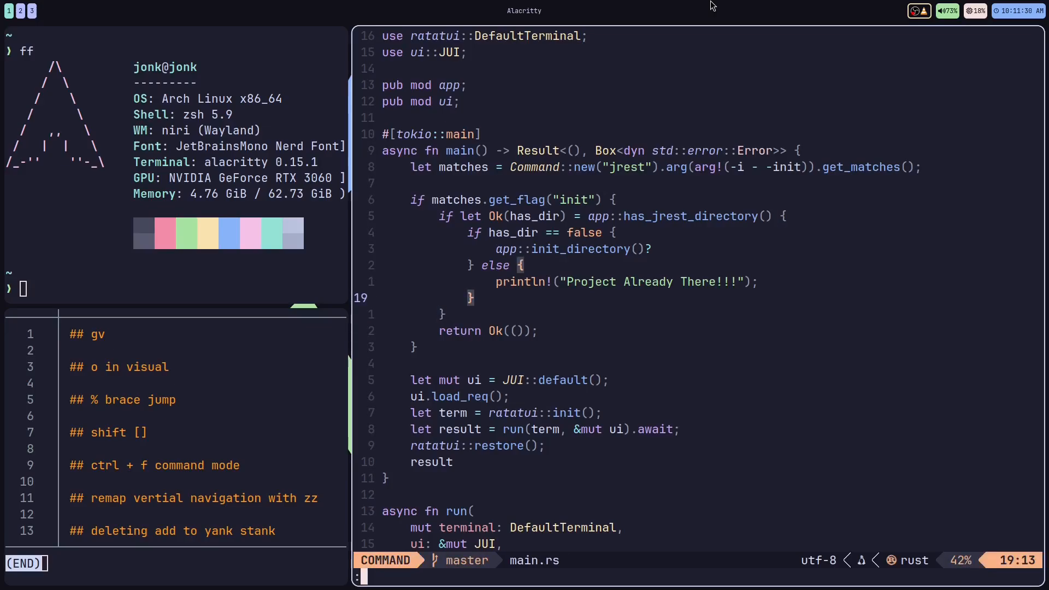
Step: Type the partial 'La' command and edit it in the command-line history window
{"action": "type", "text": "L"}
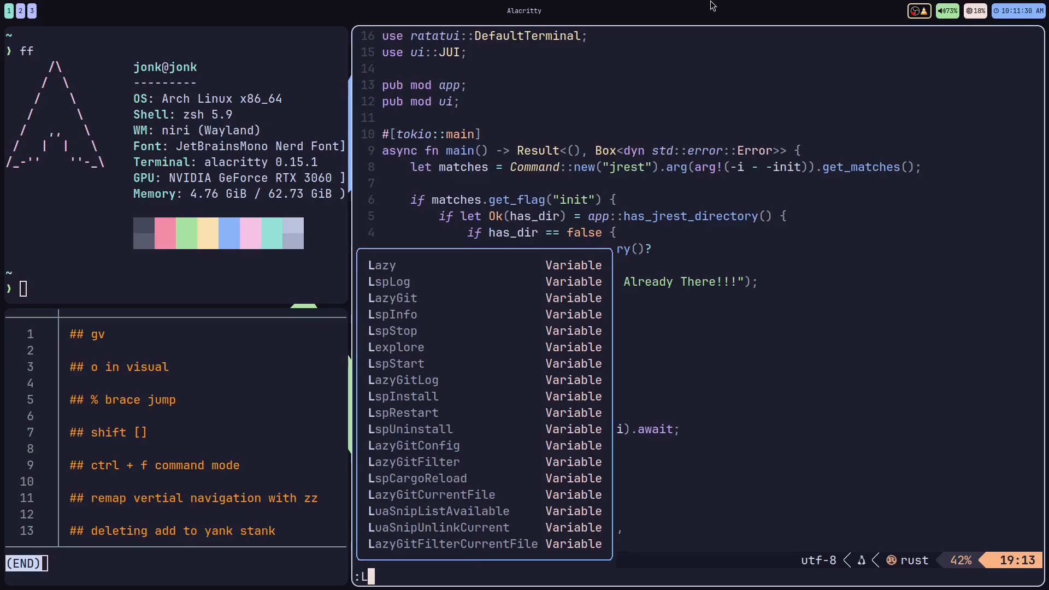
{"action": "type", "text": "a"}
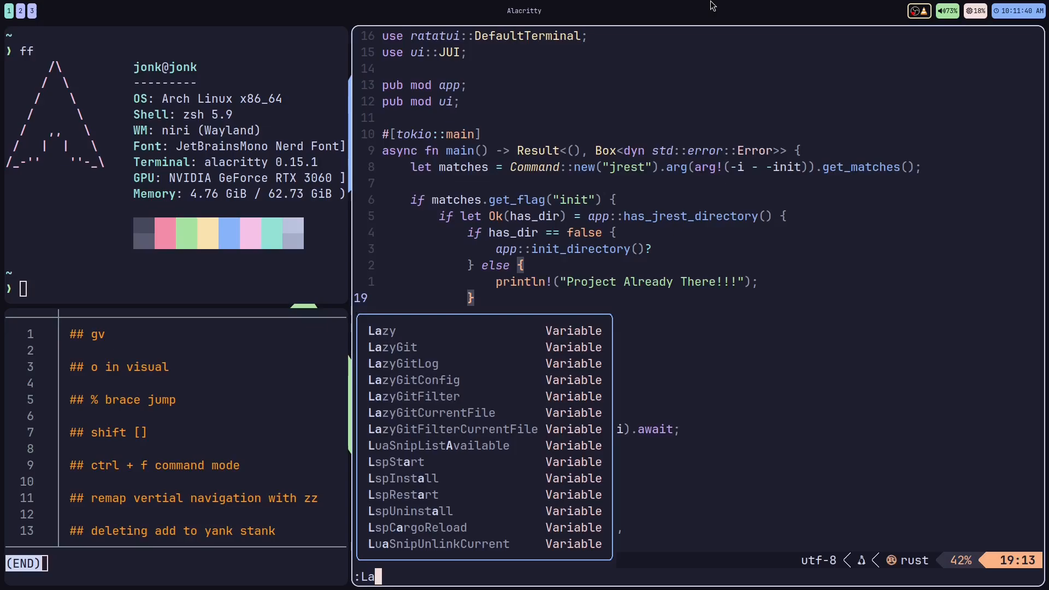
{"action": "key", "text": "ctrl+f"}
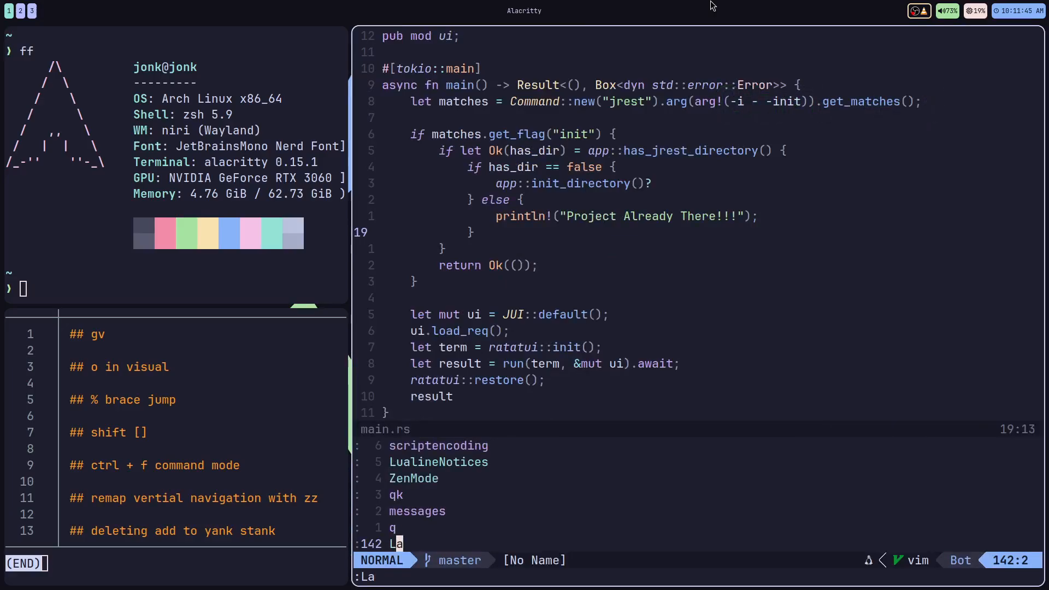
{"action": "key", "text": "i"}
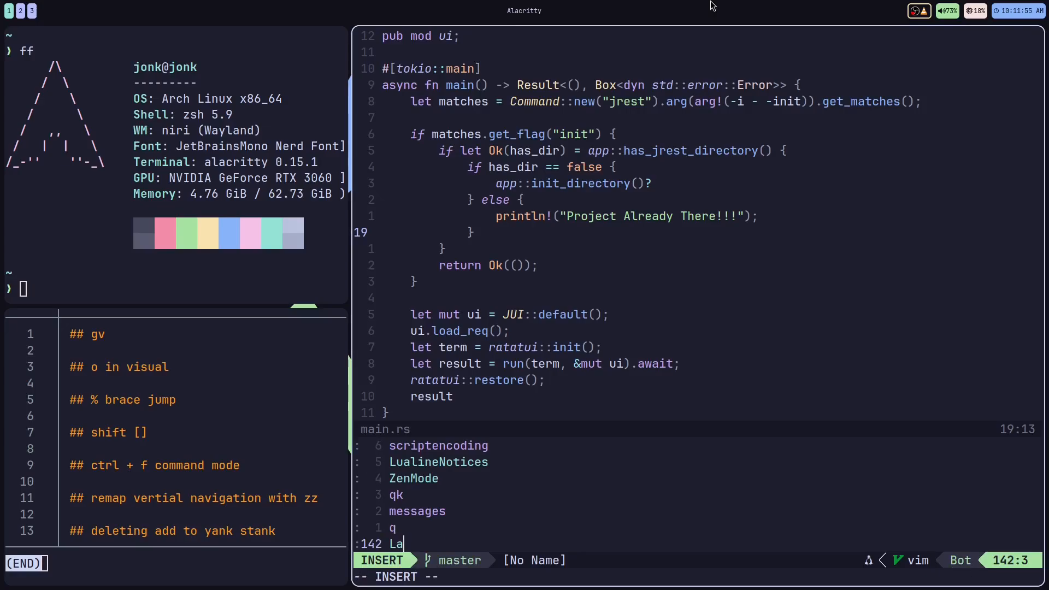